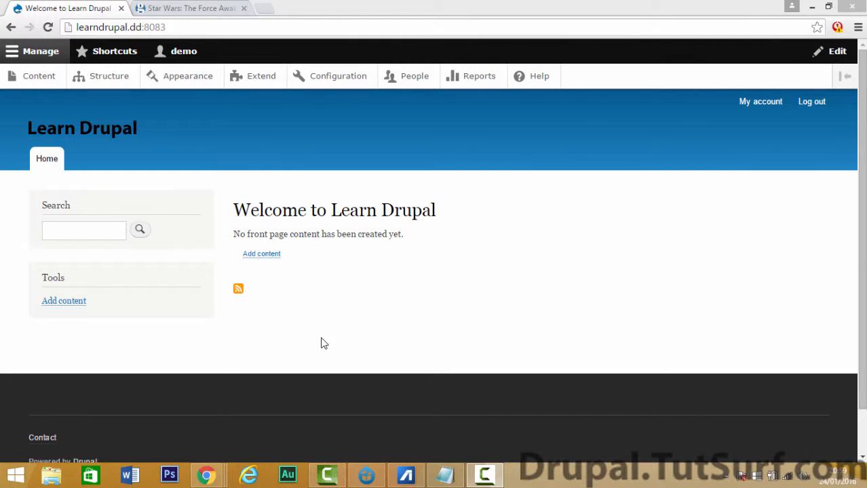
pyautogui.moveTo(269, 262)
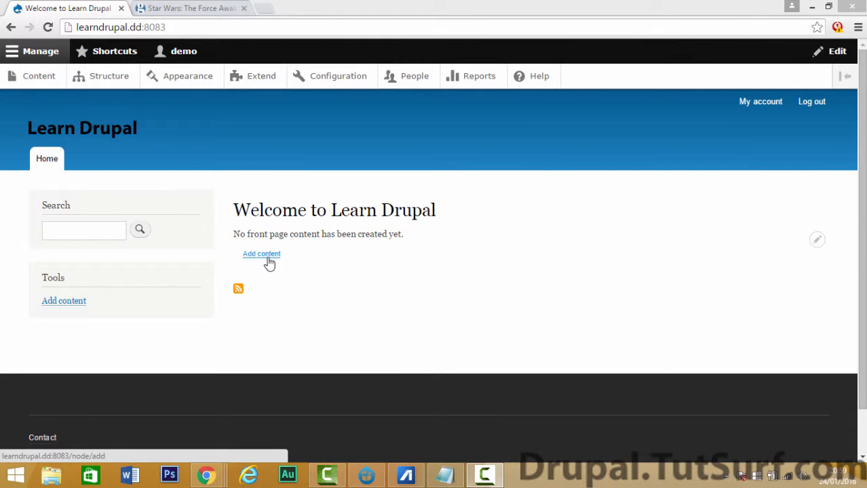
# Start a new Article from the homepage's Add content link
pyautogui.click(260, 255)
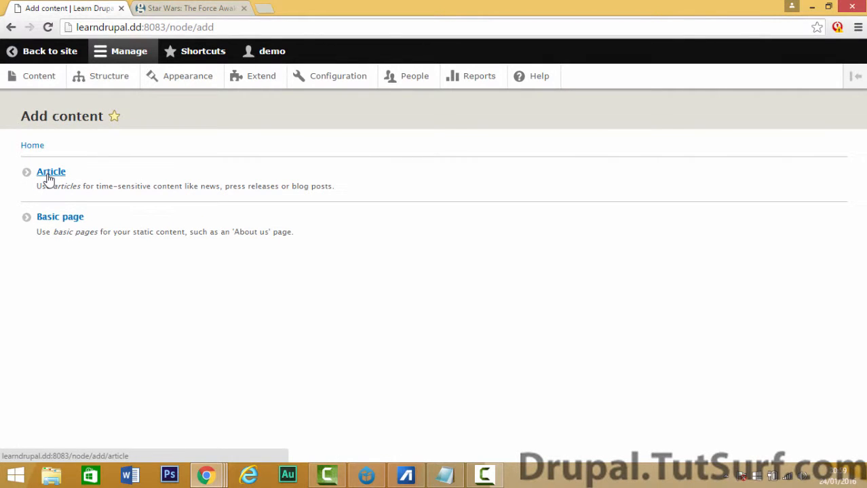
pyautogui.click(52, 171)
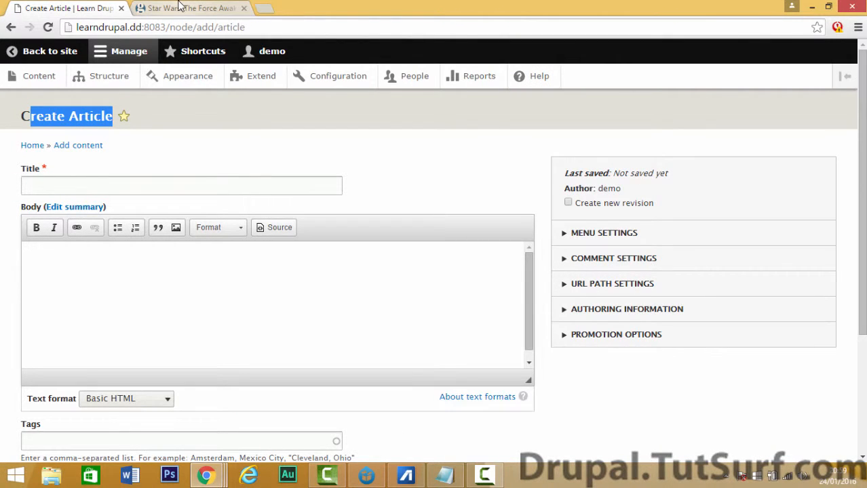
# Copy the Guardian Star Wars review headline and standfirst into the article's Title and Body
pyautogui.click(183, 8)
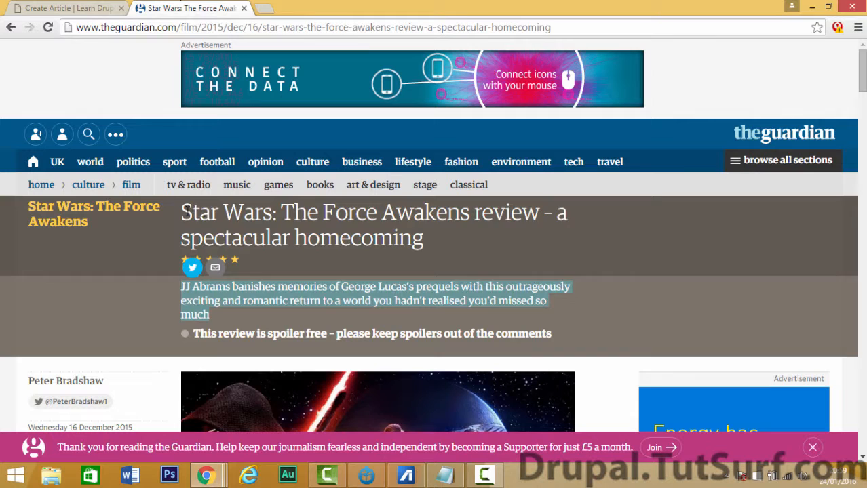
pyautogui.click(68, 11)
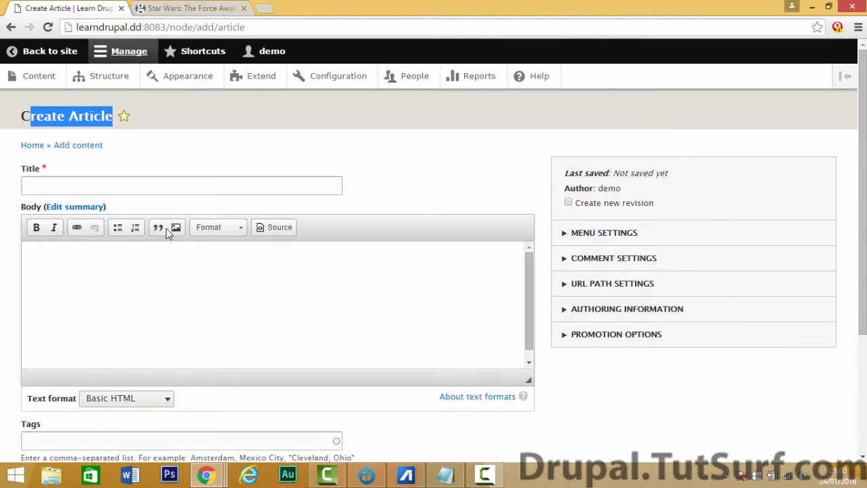
pyautogui.click(190, 8)
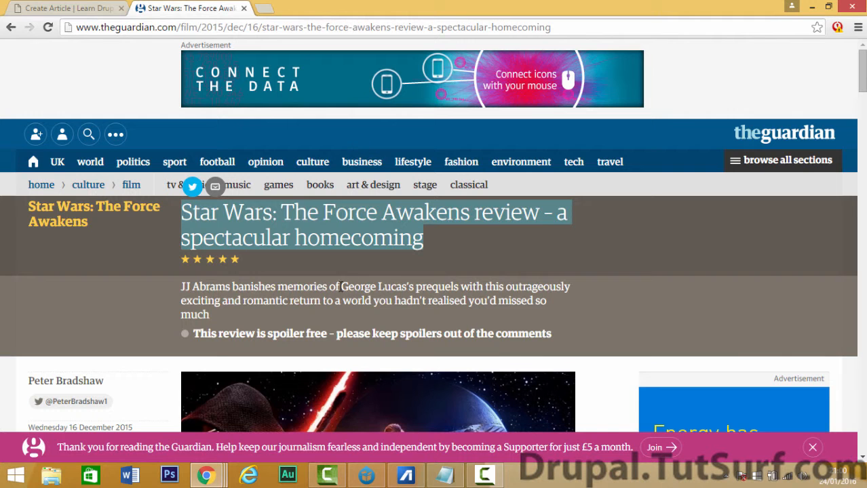
pyautogui.moveTo(180, 286); pyautogui.dragTo(218, 314)
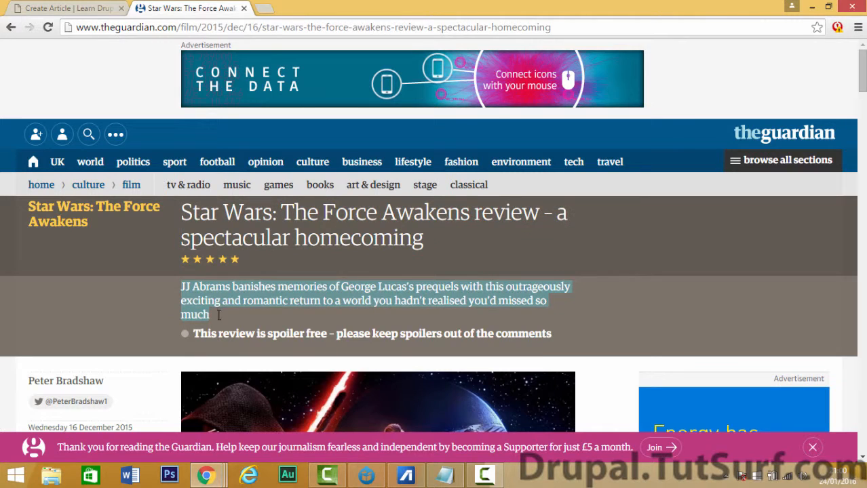
pyautogui.click(65, 11)
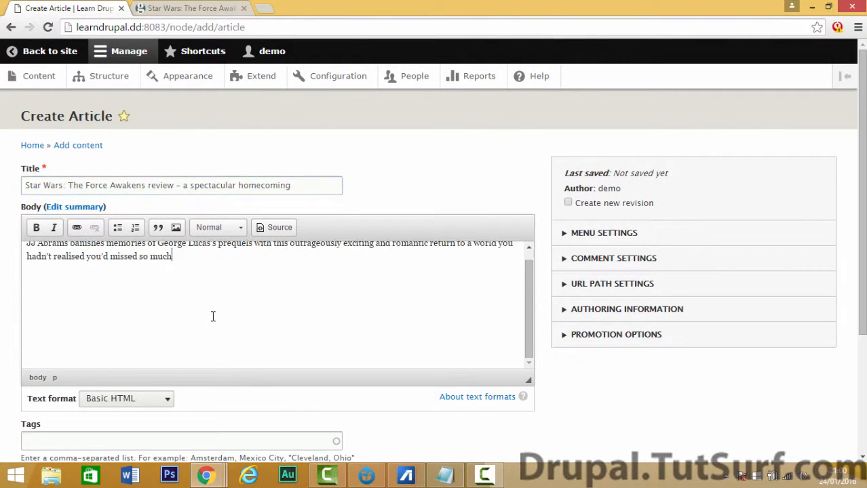
pyautogui.scroll(-3)
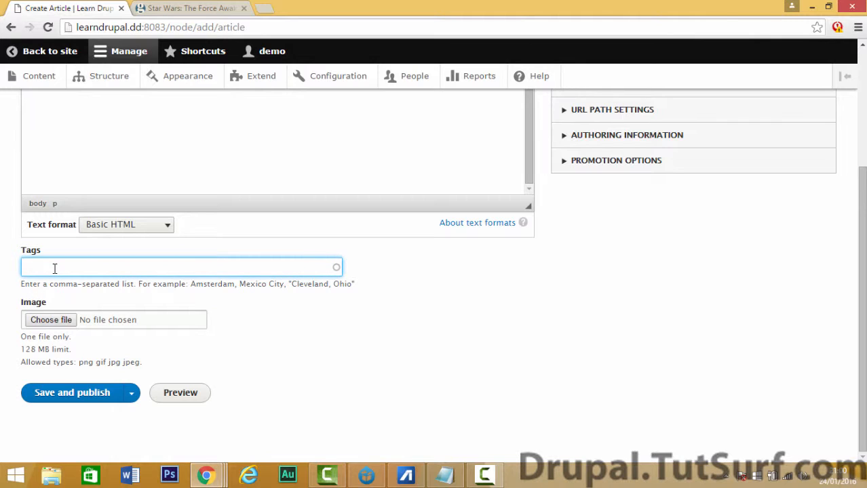
# Tag the article 'star wars, scifi' using the existing star wars tag
pyautogui.write('t')
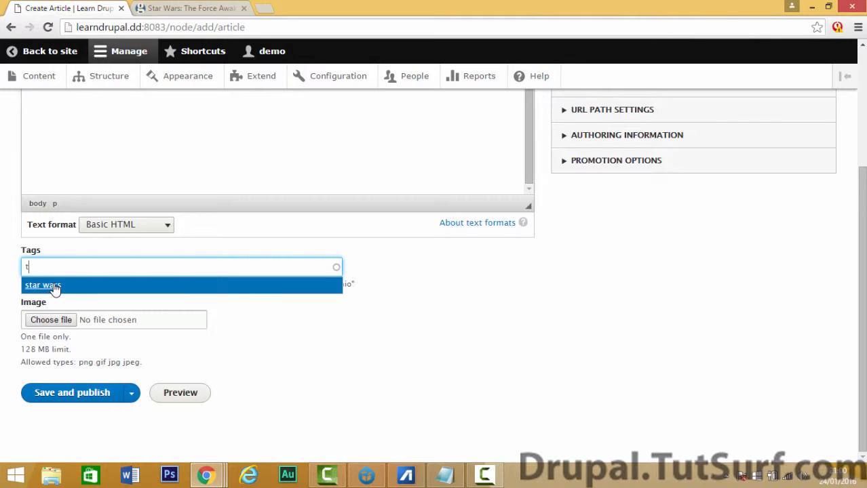
pyautogui.click(42, 285)
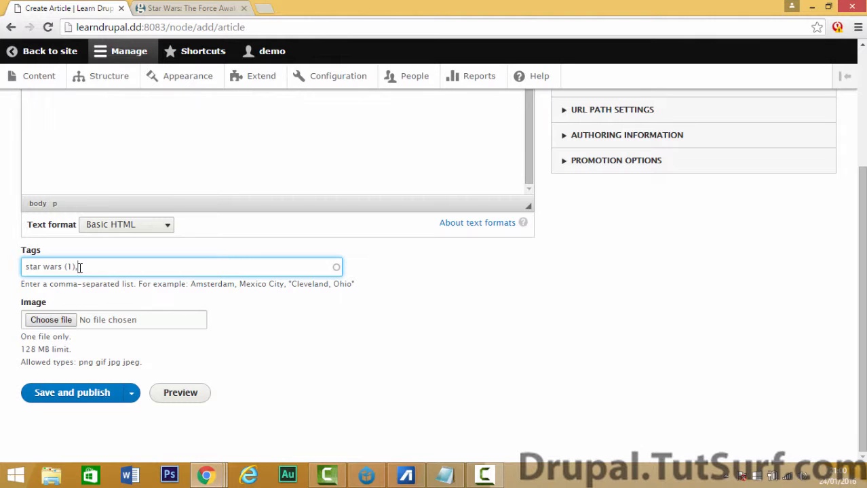
pyautogui.write('scifi (2')
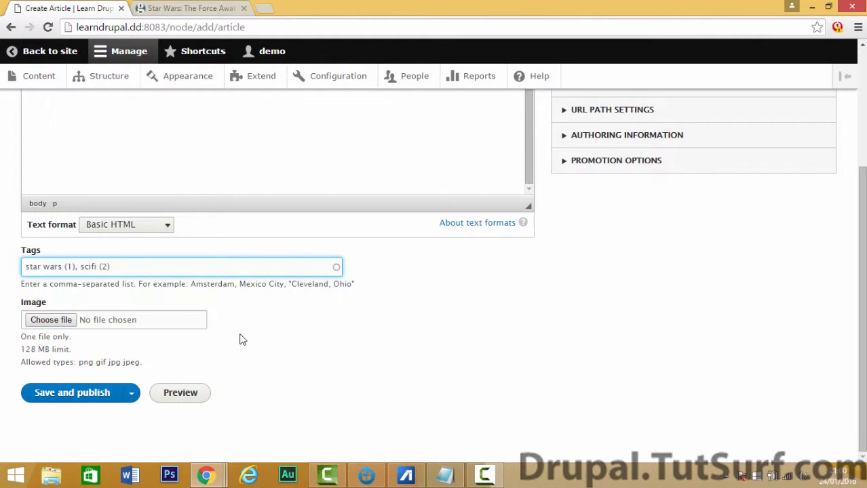
pyautogui.doubleClick(32, 302)
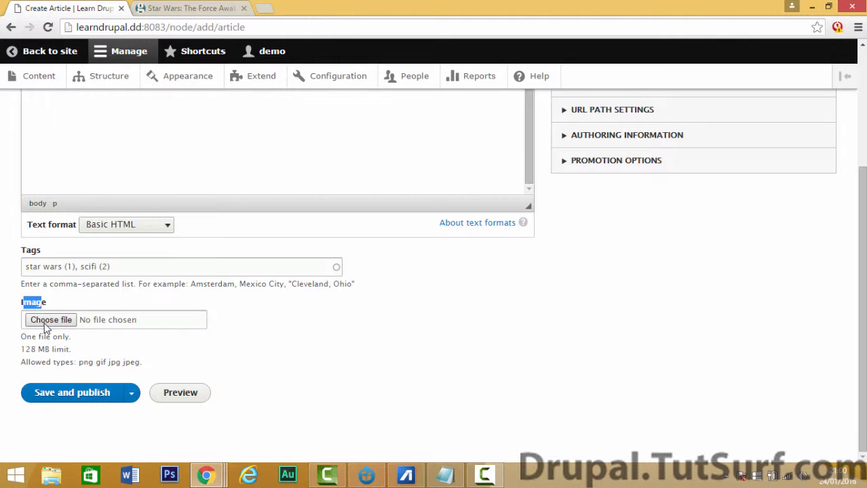
pyautogui.moveTo(65, 326)
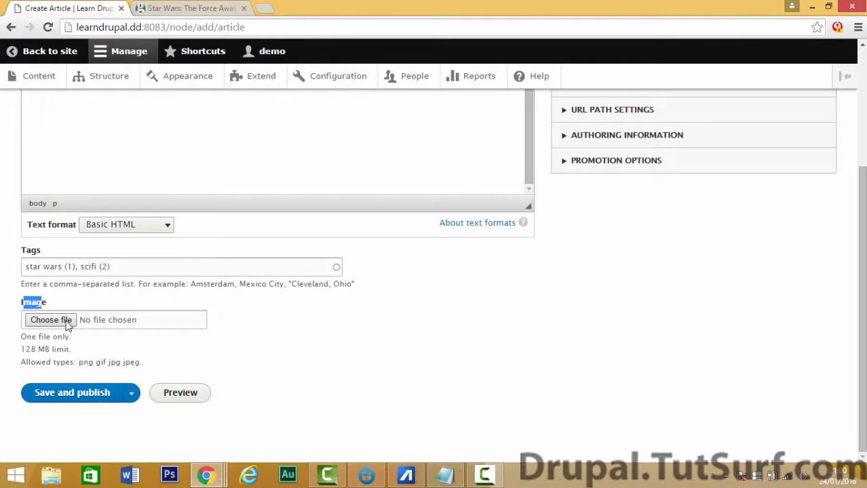
# Attach review.jpg as the article image with alternative text 'star movie'
pyautogui.click(51, 321)
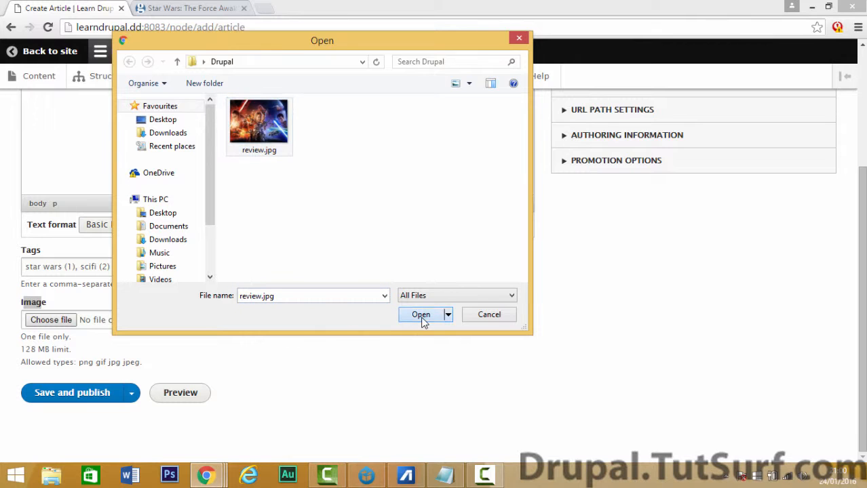
pyautogui.click(421, 314)
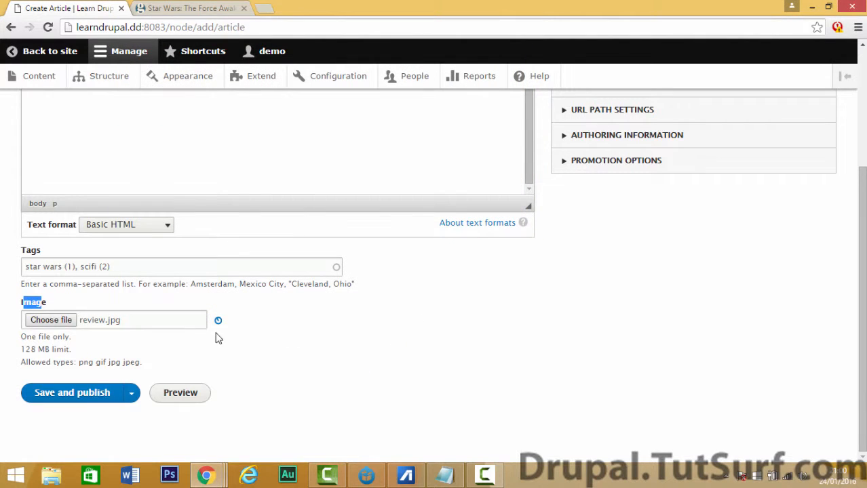
pyautogui.click(50, 320)
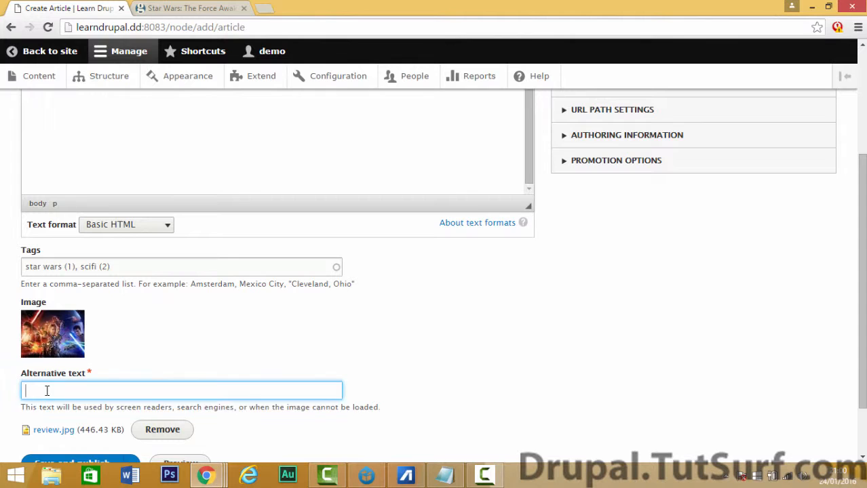
pyautogui.write('star movie')
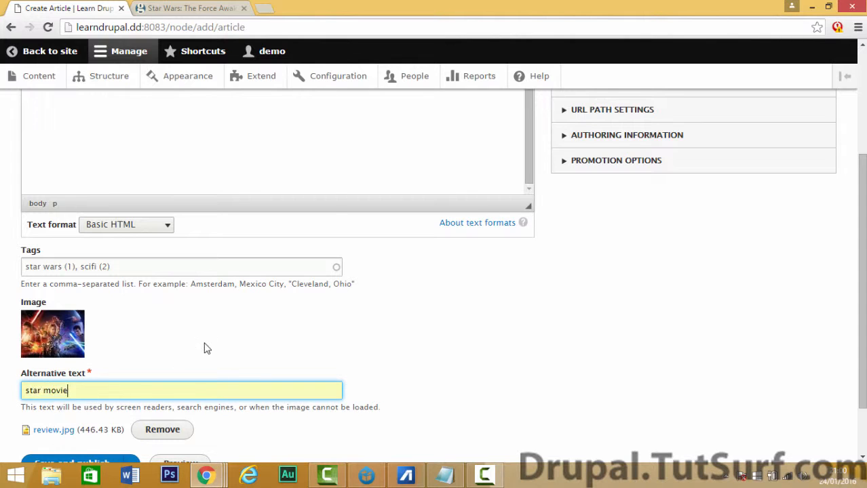
# Save and publish the new Star Wars review article
pyautogui.scroll(-3)
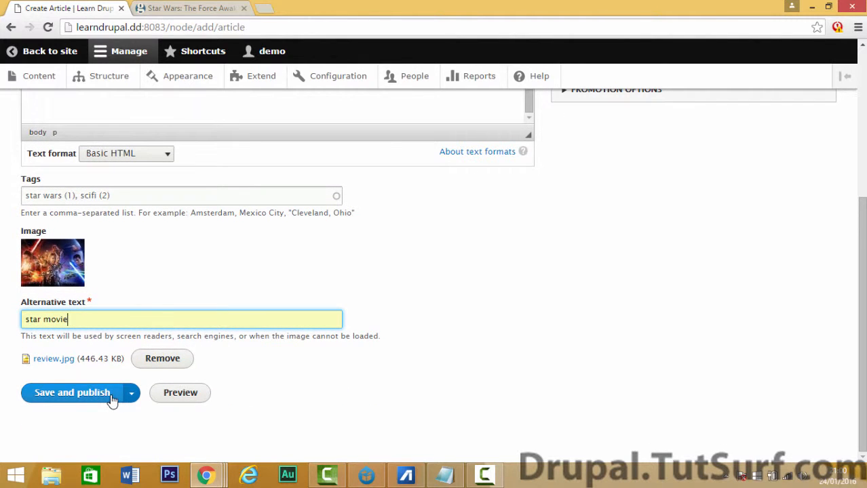
pyautogui.click(73, 393)
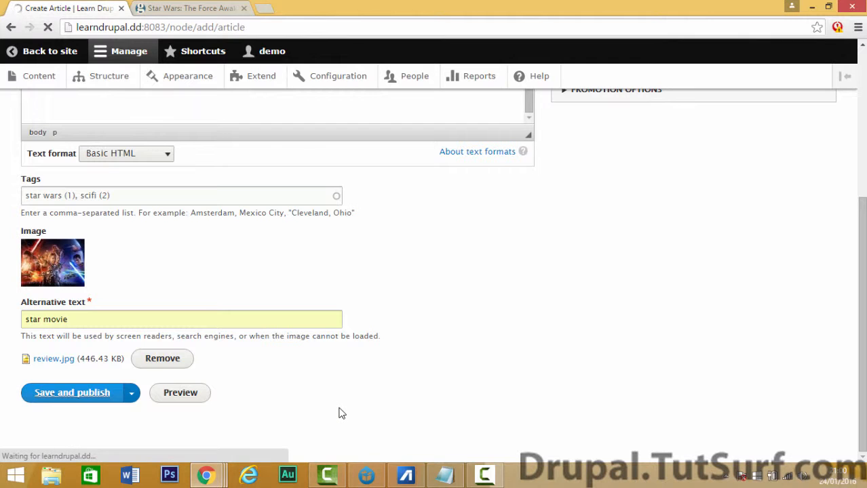
pyautogui.click(74, 394)
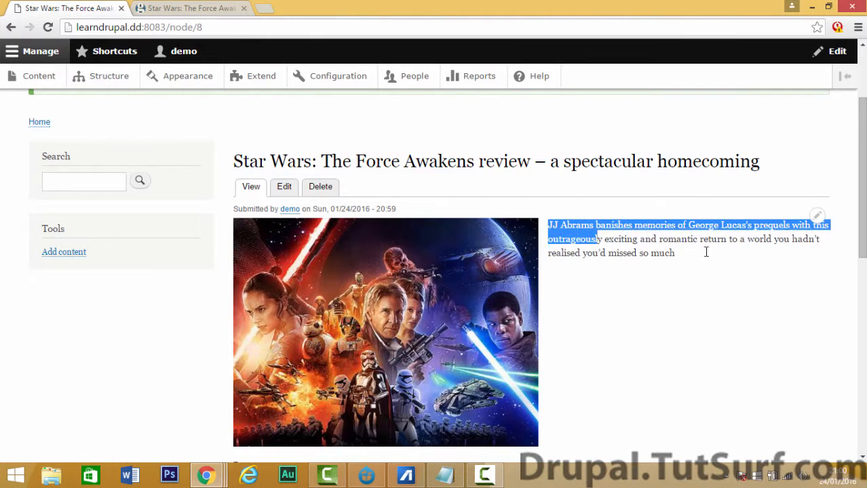
# Review the homepage listing the Star Wars review teaser above The Good Dinosaur and Peanuts Movie
pyautogui.scroll(-3)
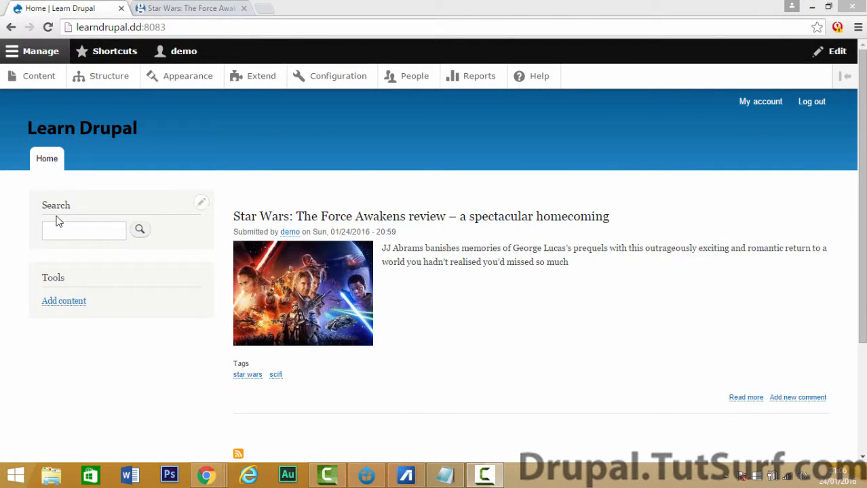
pyautogui.moveTo(344, 247)
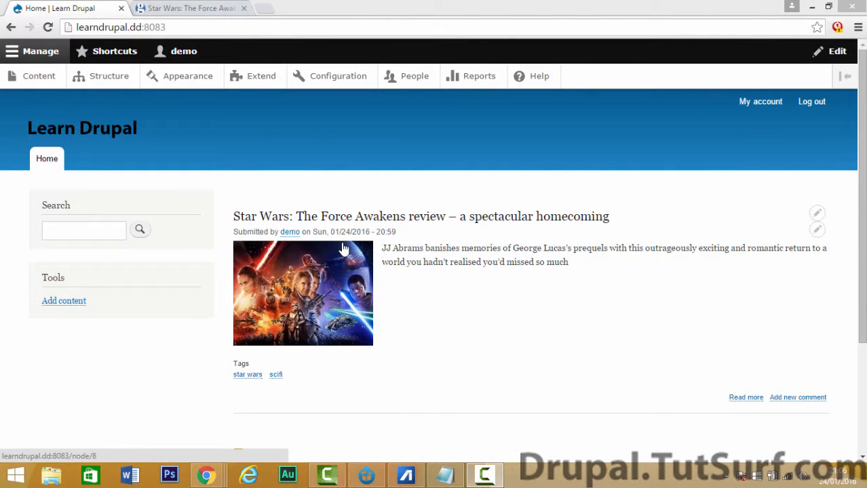
pyautogui.moveTo(341, 254)
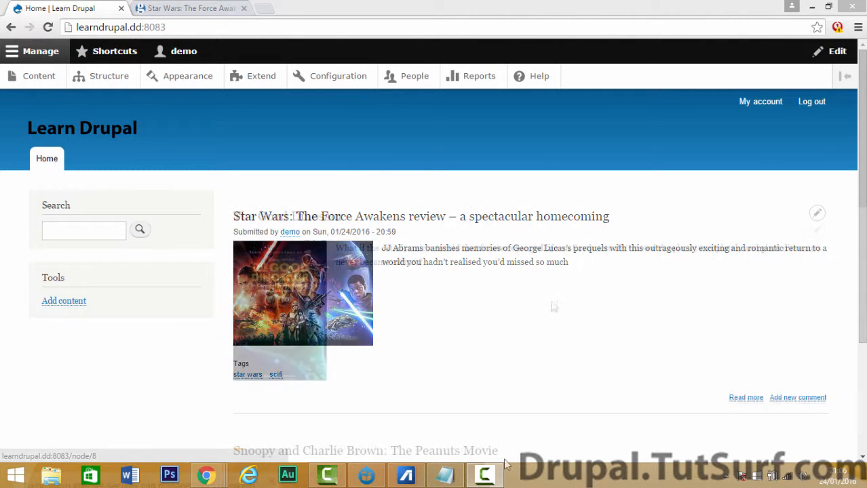
pyautogui.scroll(-3)
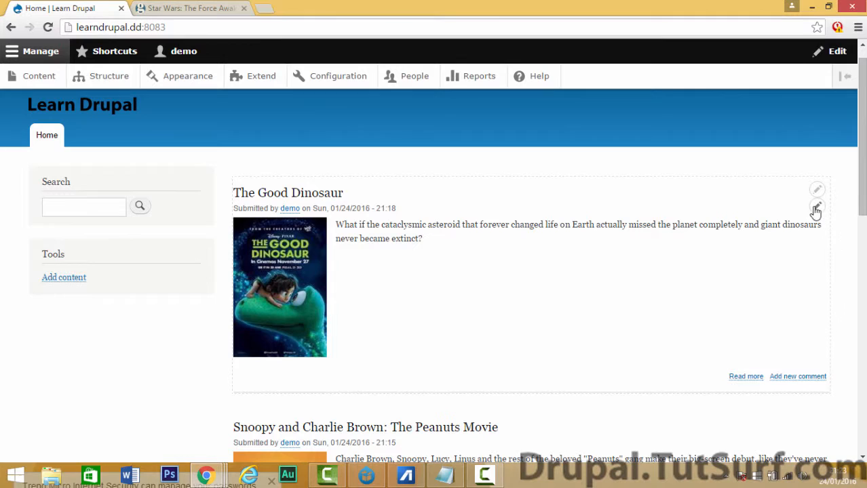
# Open The Good Dinosaur teaser for quick editing via its contextual pencil menu
pyautogui.click(817, 207)
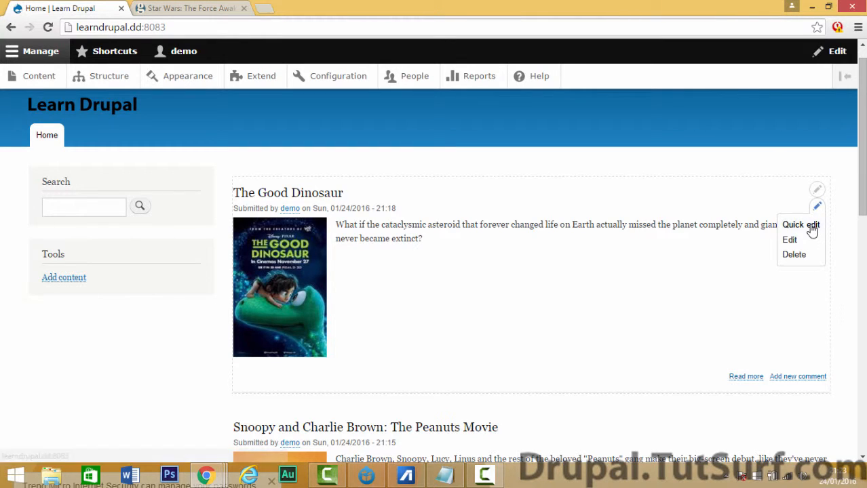
pyautogui.click(800, 226)
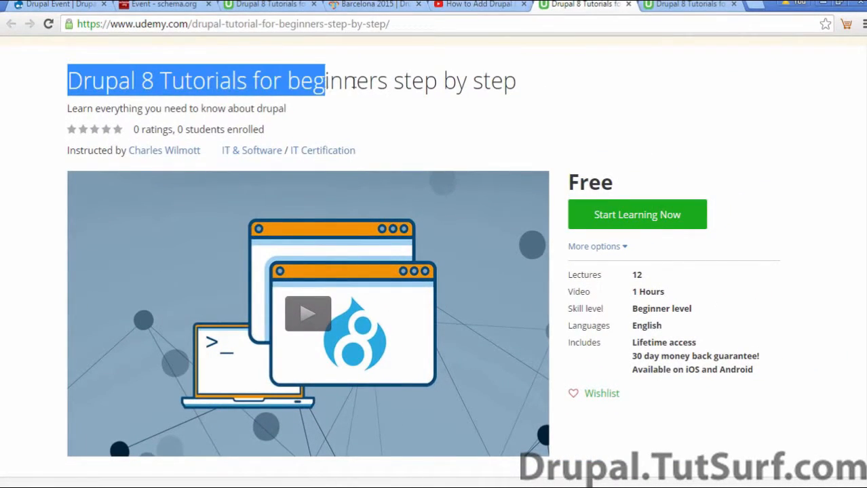
pyautogui.scroll(-3)
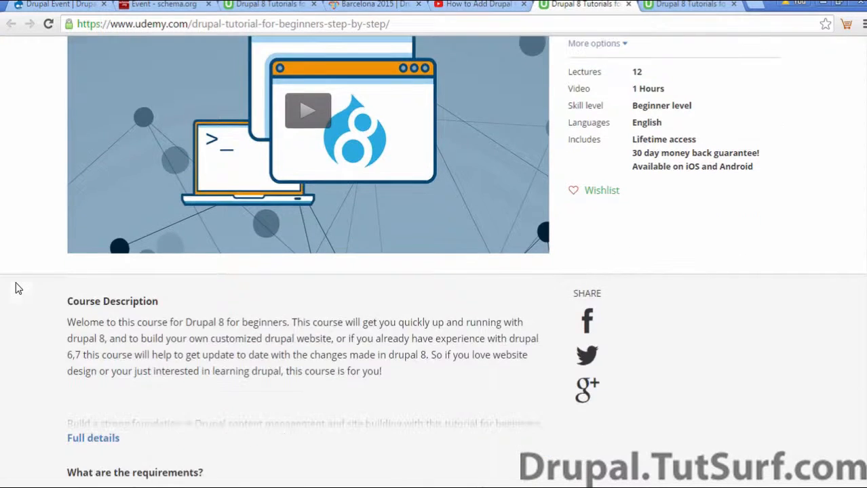
pyautogui.scroll(-3)
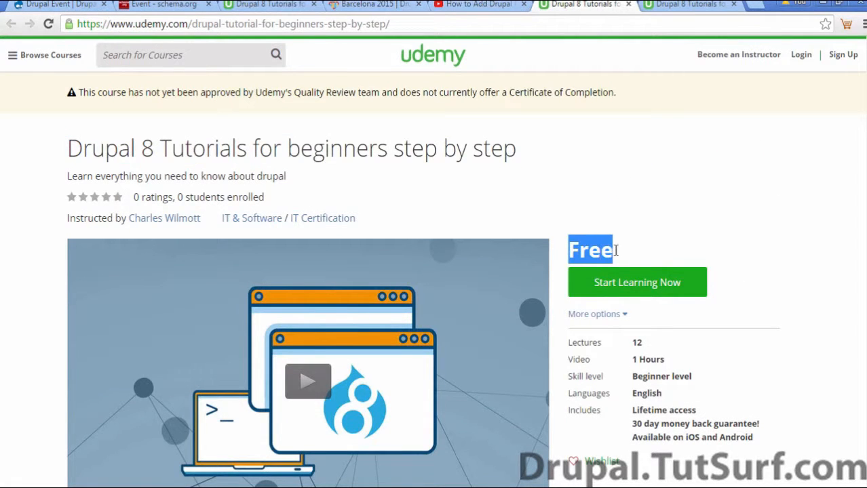
pyautogui.click(486, 7)
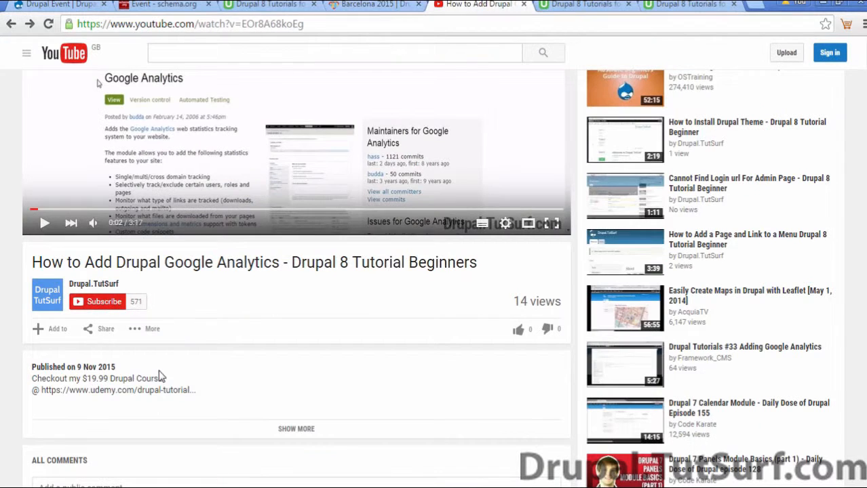
pyautogui.doubleClick(92, 378)
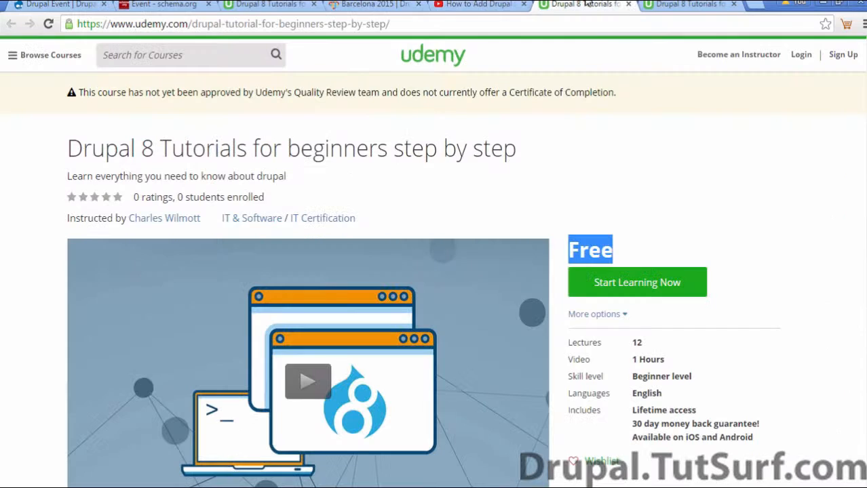
pyautogui.scroll(-3)
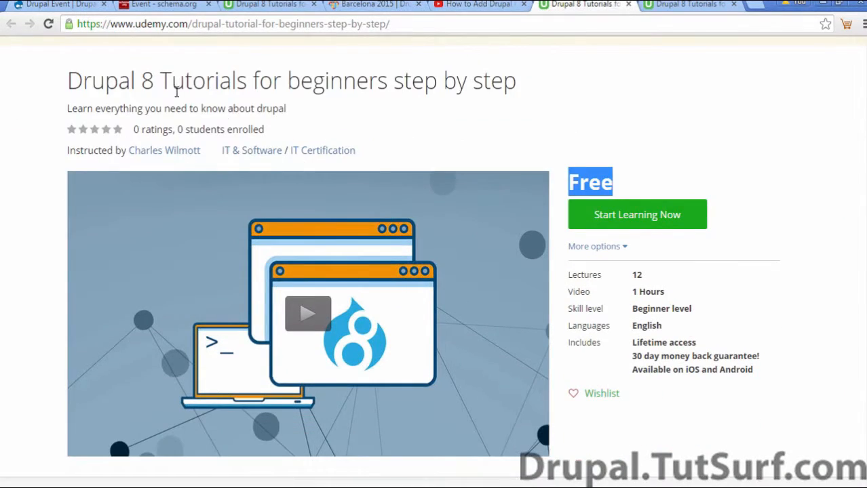
pyautogui.doubleClick(494, 80)
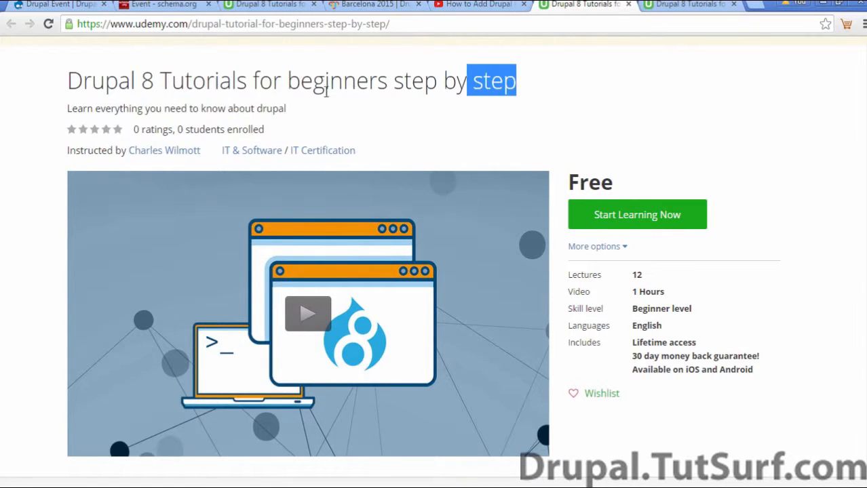